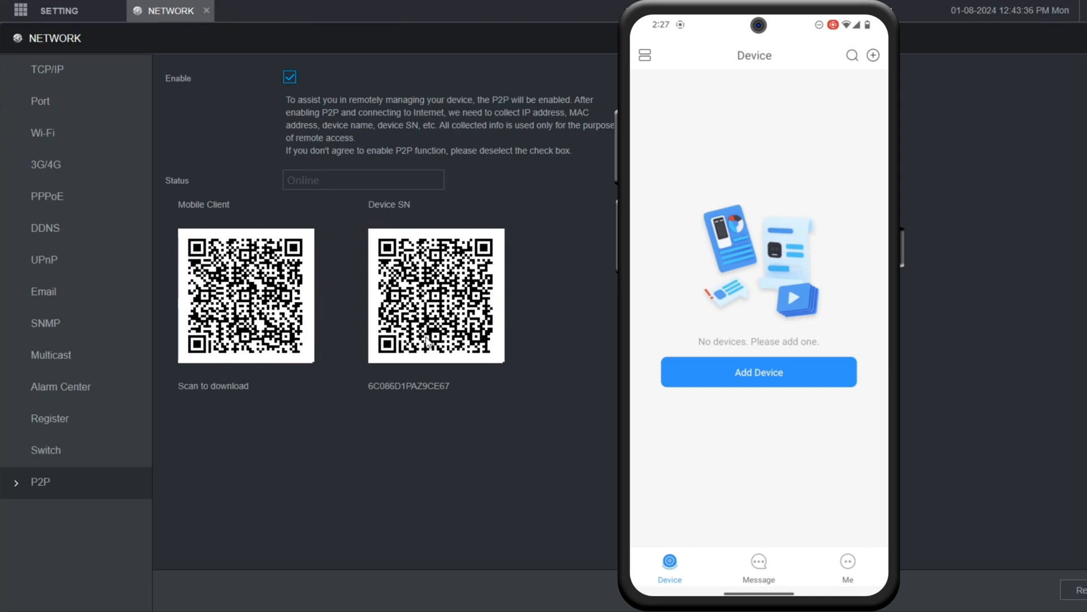
Open the add-device menu from the + icon on the Device screen.
left_click(873, 55)
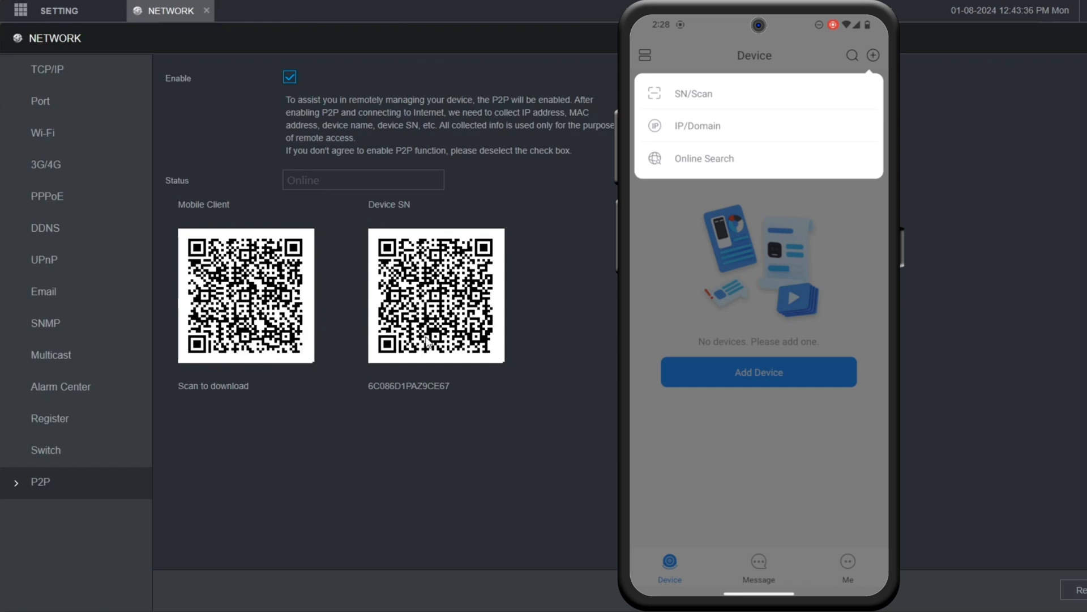
left_click(692, 93)
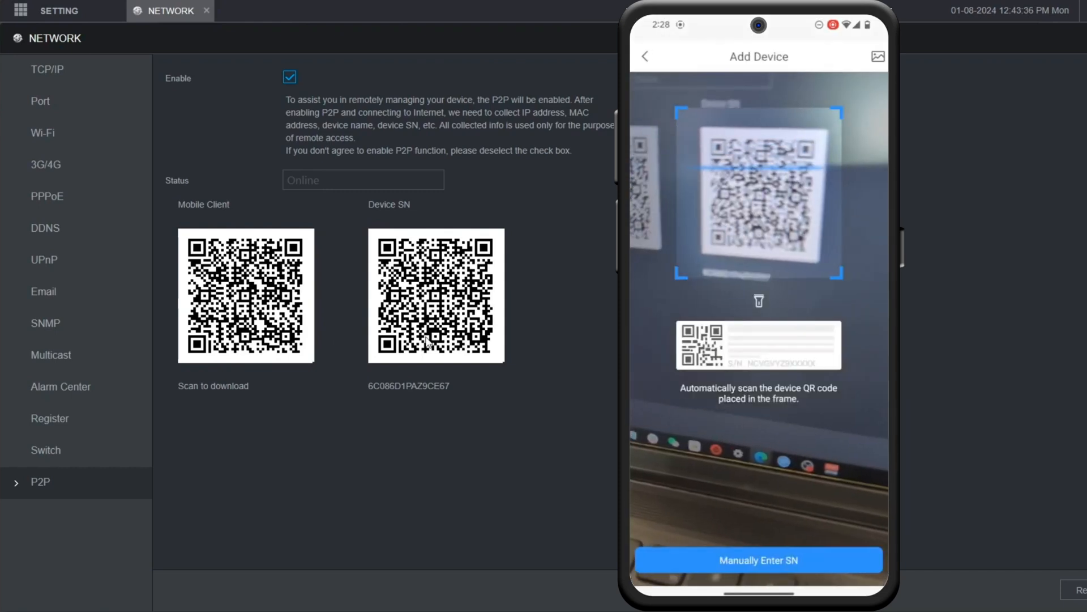
left_click(758, 560)
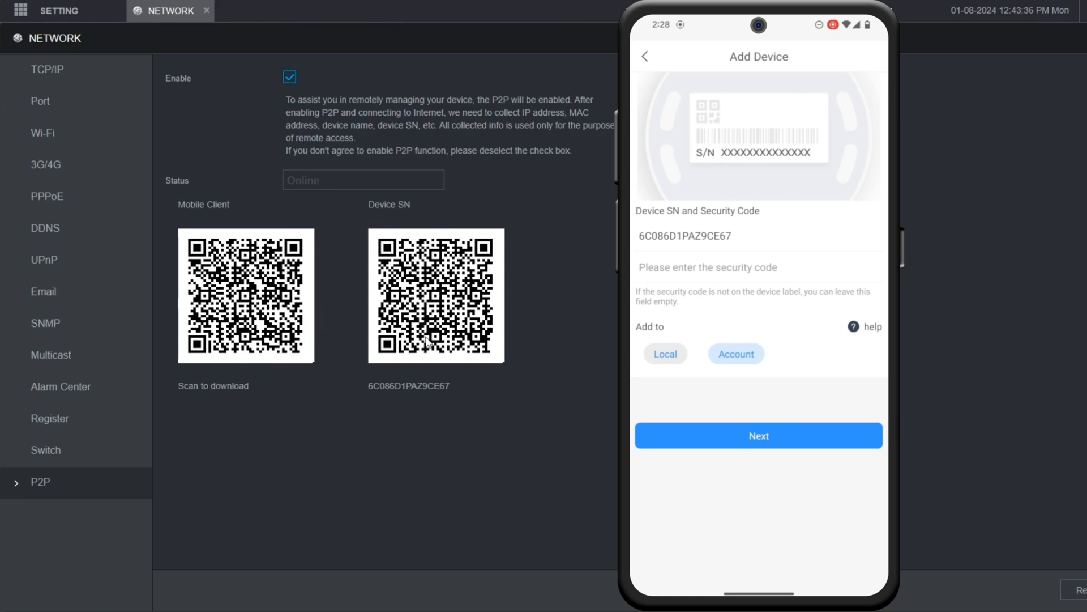
Choose Local as the destination and continue to the device login form.
left_click(664, 353)
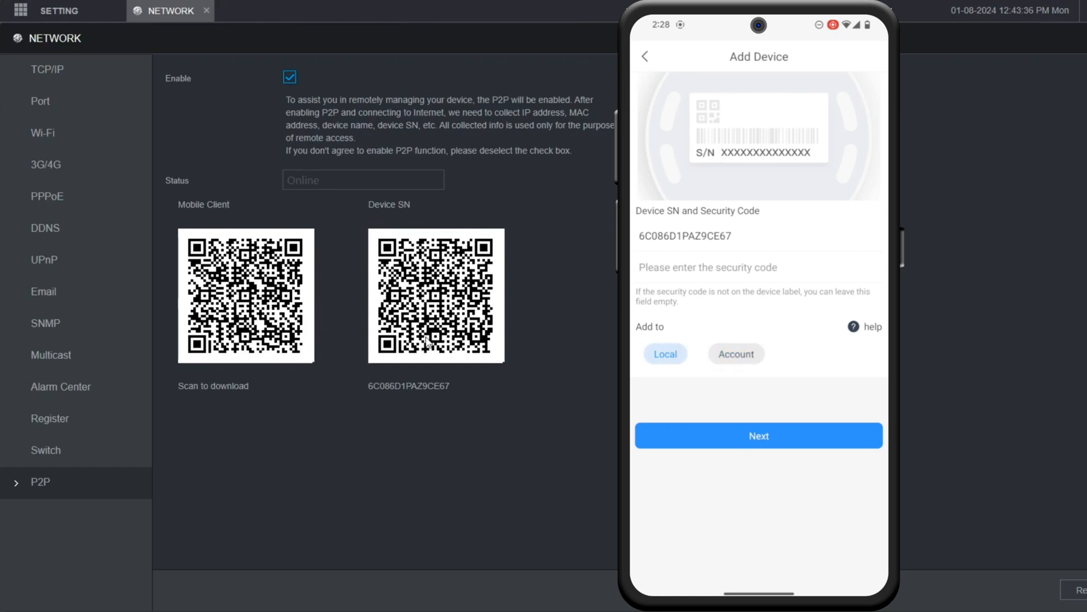
left_click(757, 435)
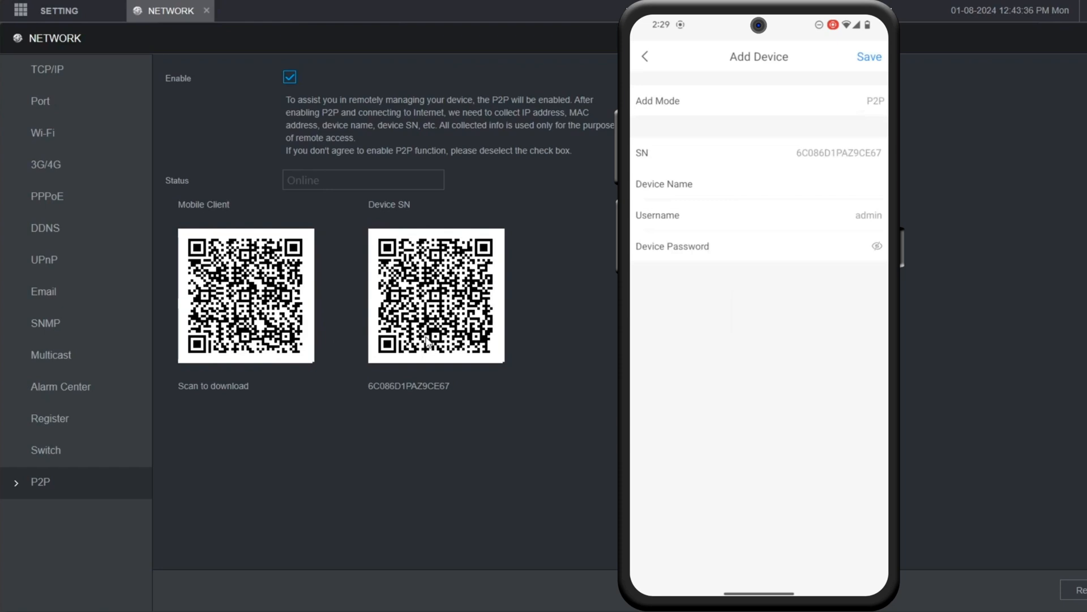
Name the device 'NVR', enter its password, and save.
left_click(729, 185)
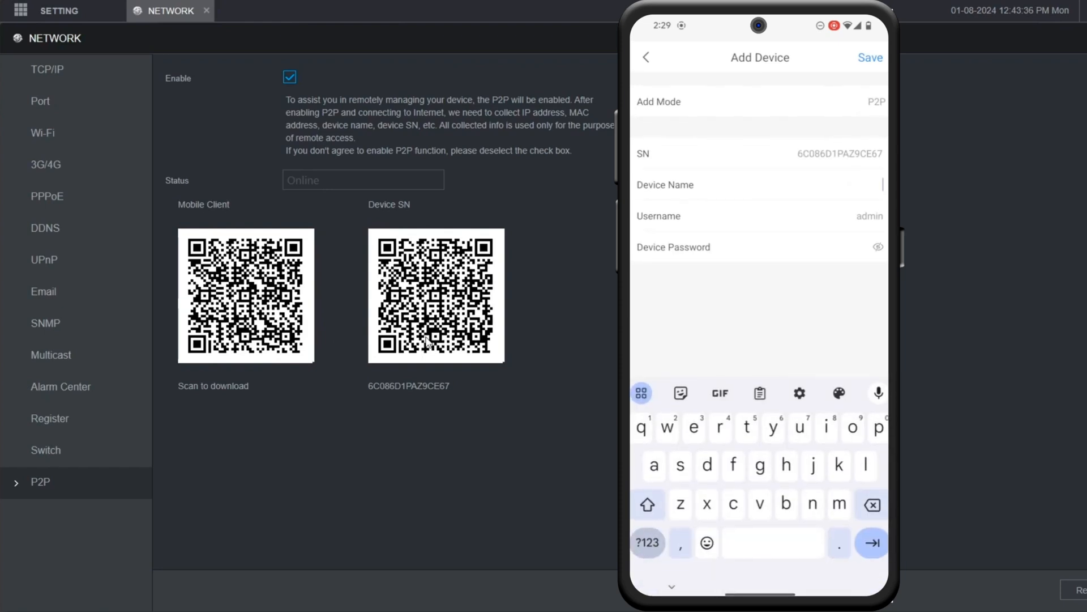
type("NVR")
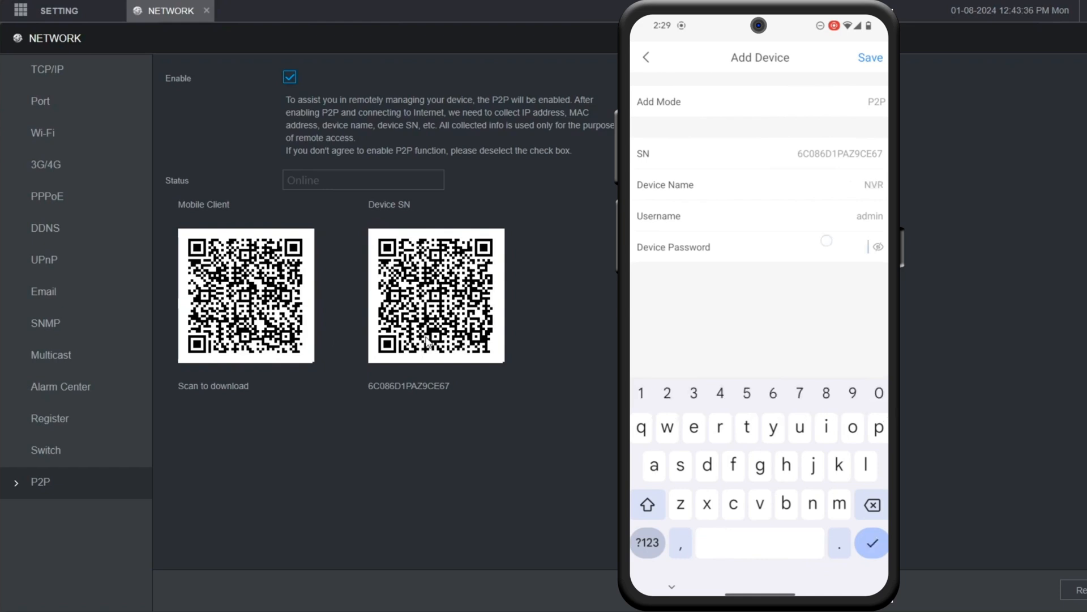
type("password")
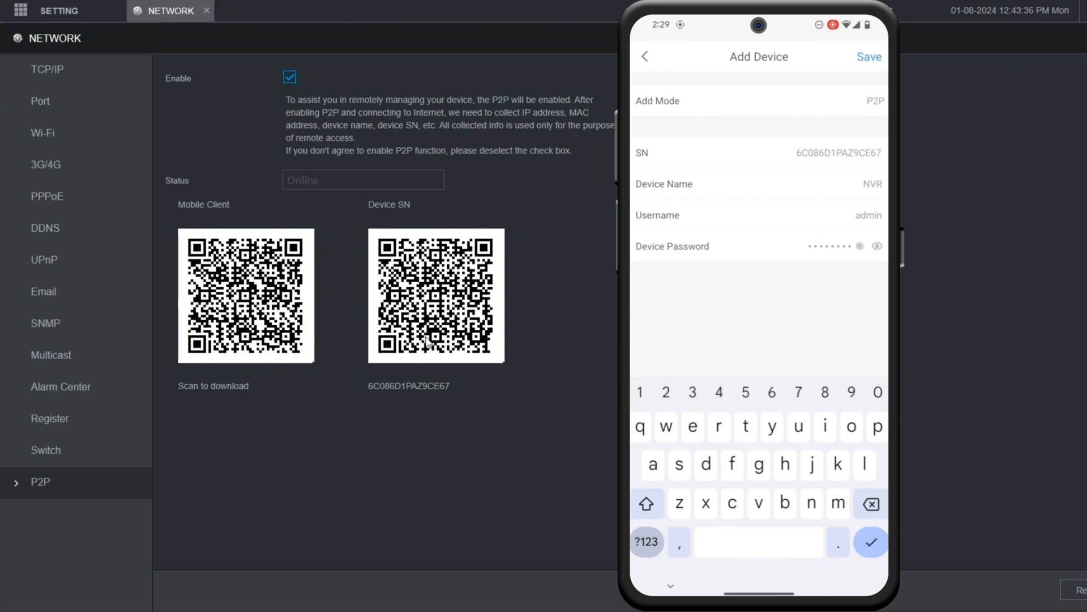
left_click(868, 56)
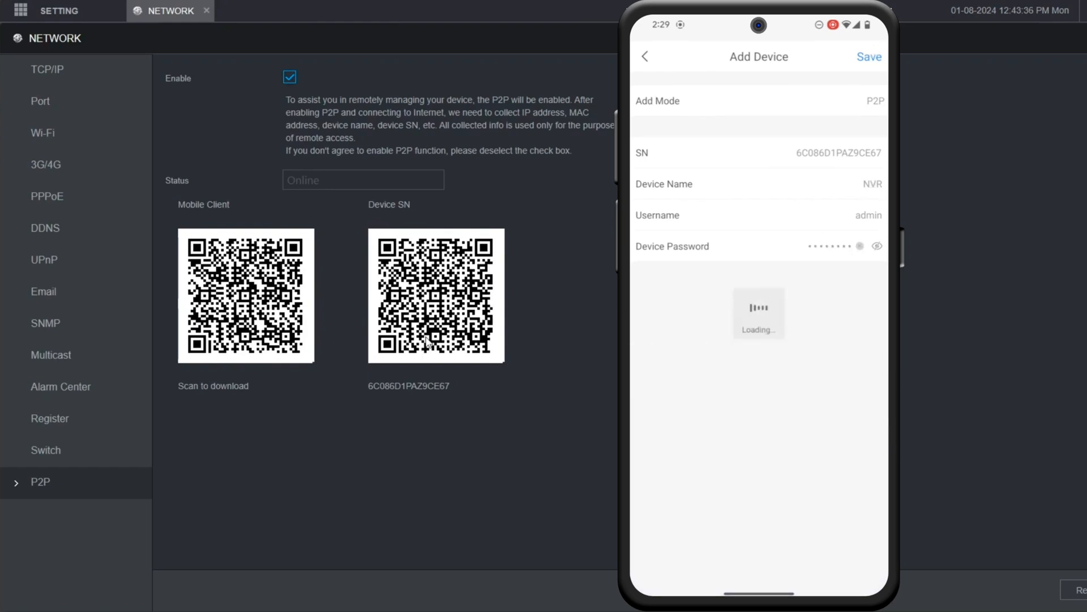
Confirm the successful addition and open the NVR's four-camera live view.
left_click(868, 56)
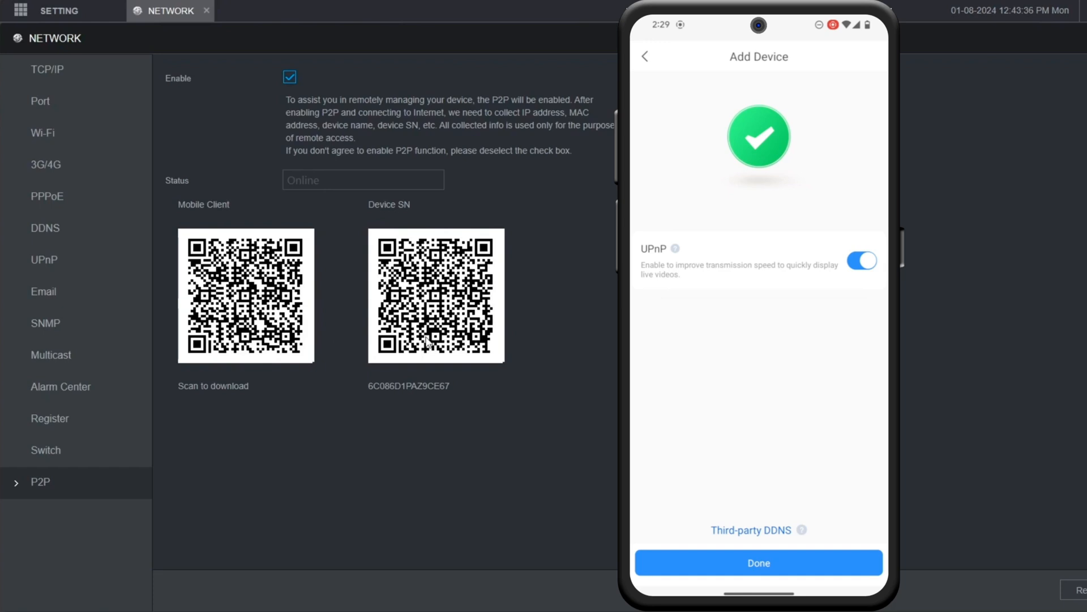
left_click(758, 563)
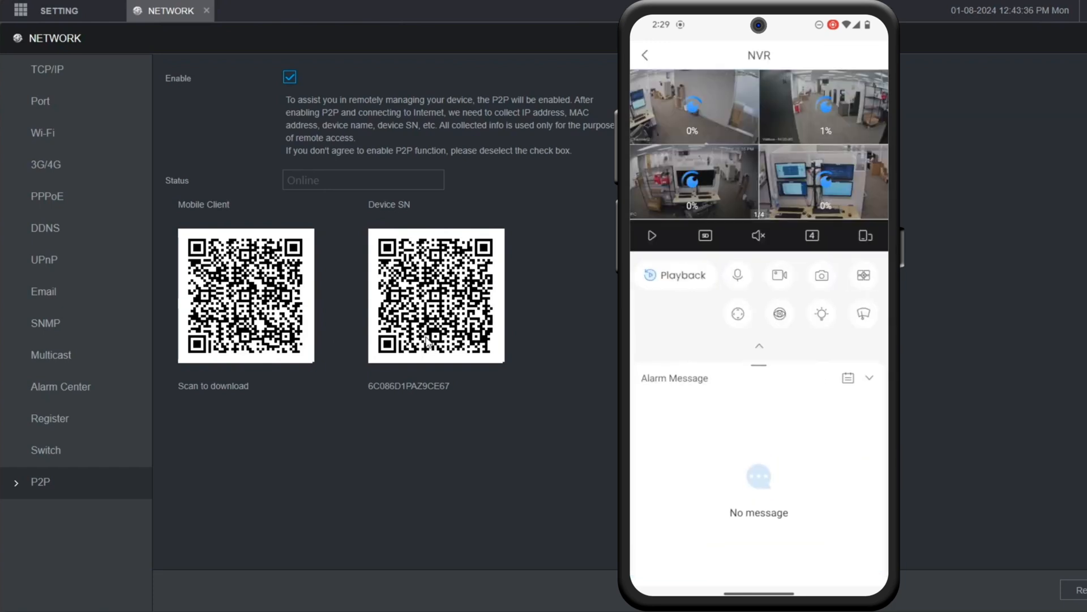
left_click(651, 235)
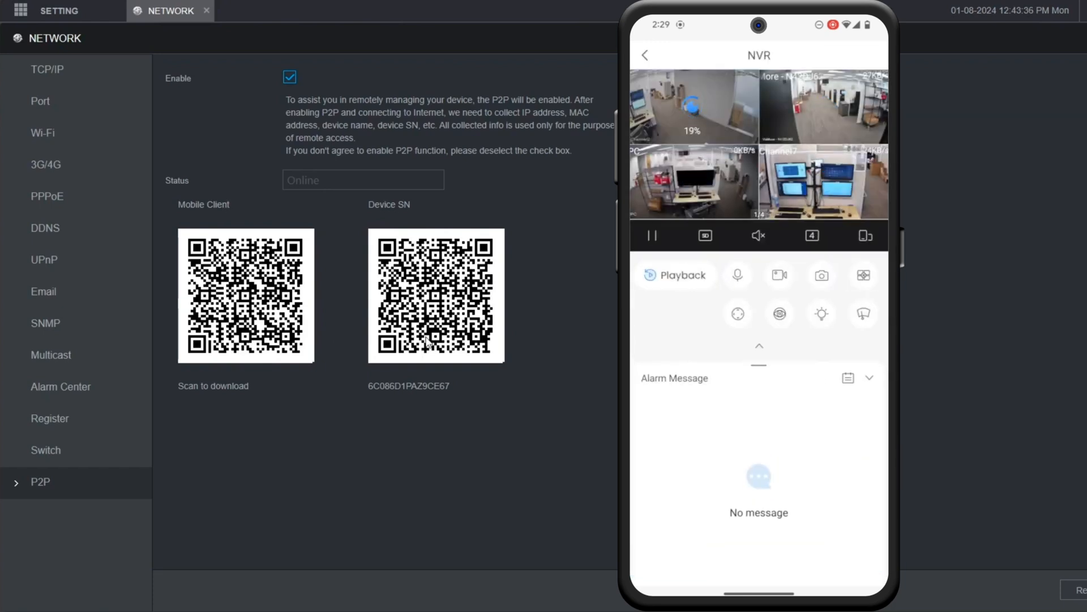